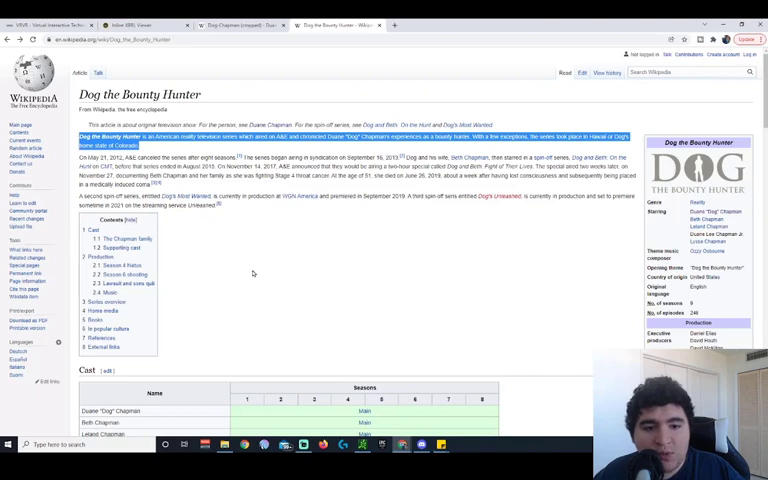
mouse_move(244, 267)
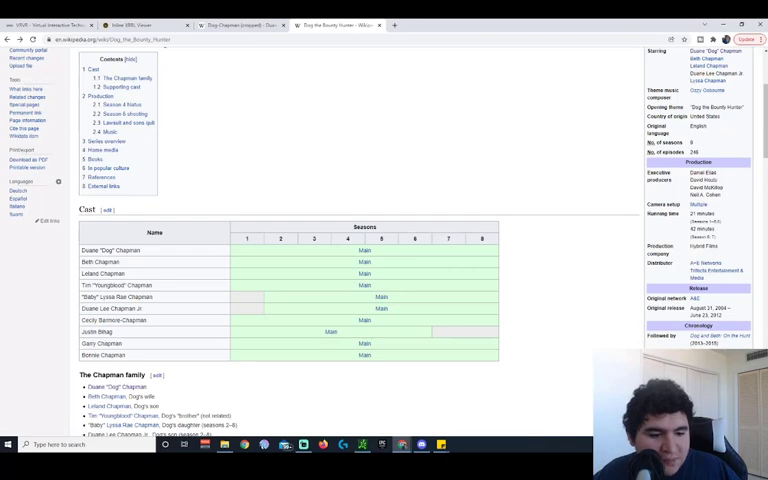
scroll("up", 3)
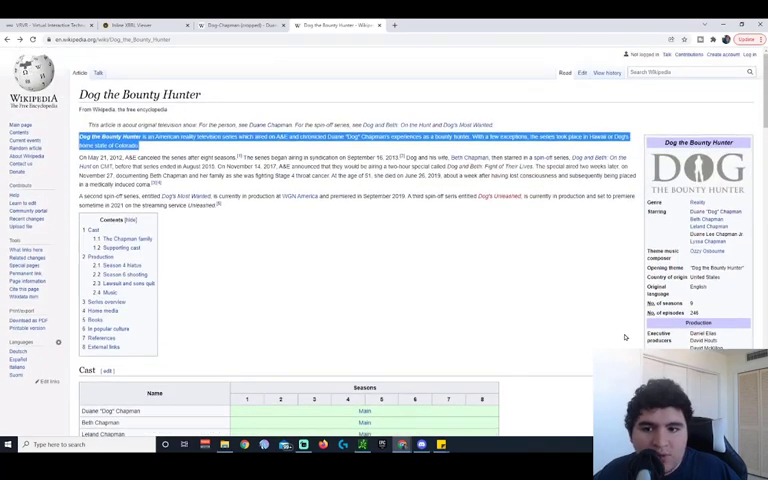